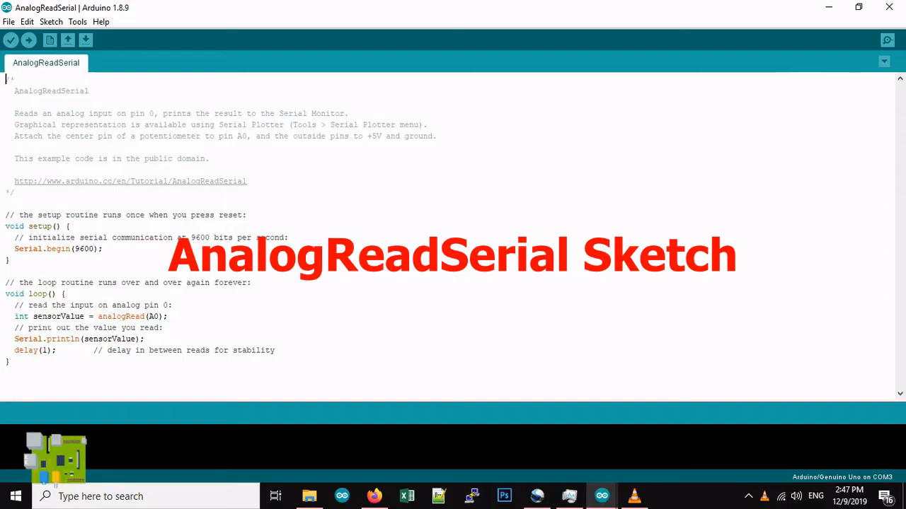
# Step: Open the Serial Monitor on COM3 to stream the sensor readings of about 520
pyautogui.click(886, 40)
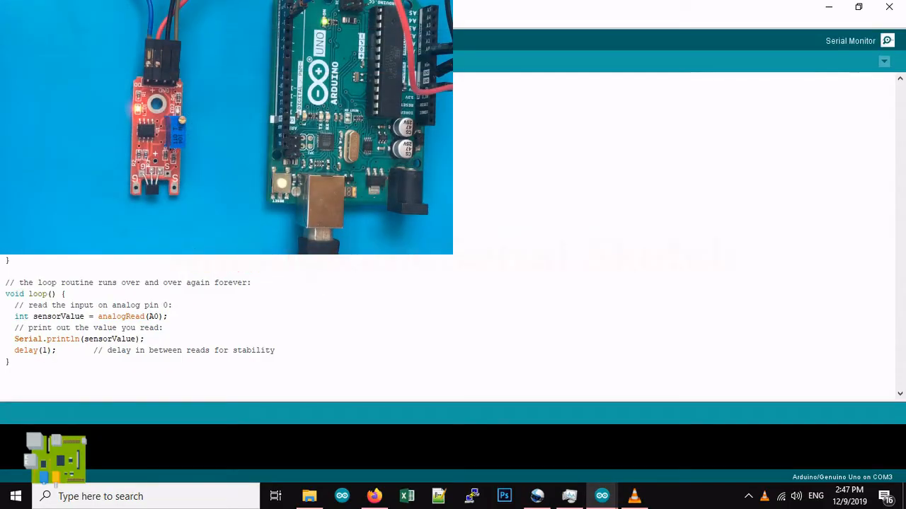
pyautogui.click(886, 39)
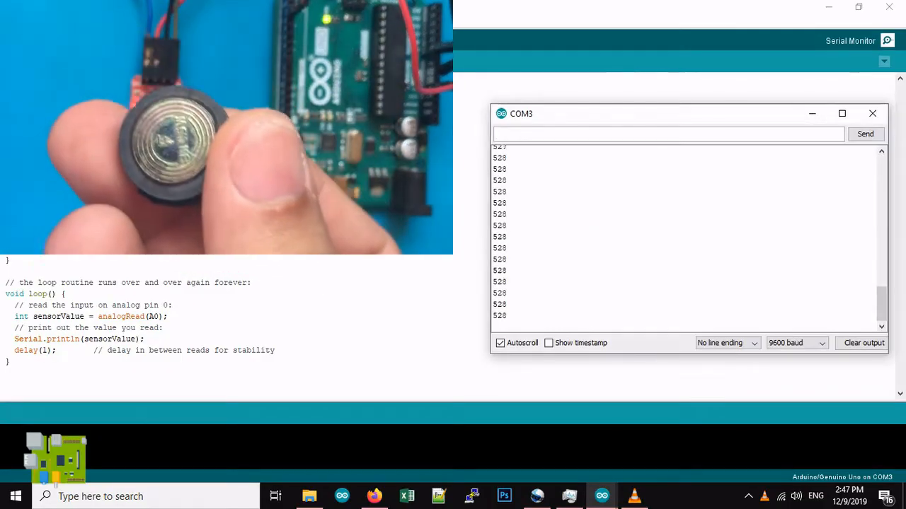